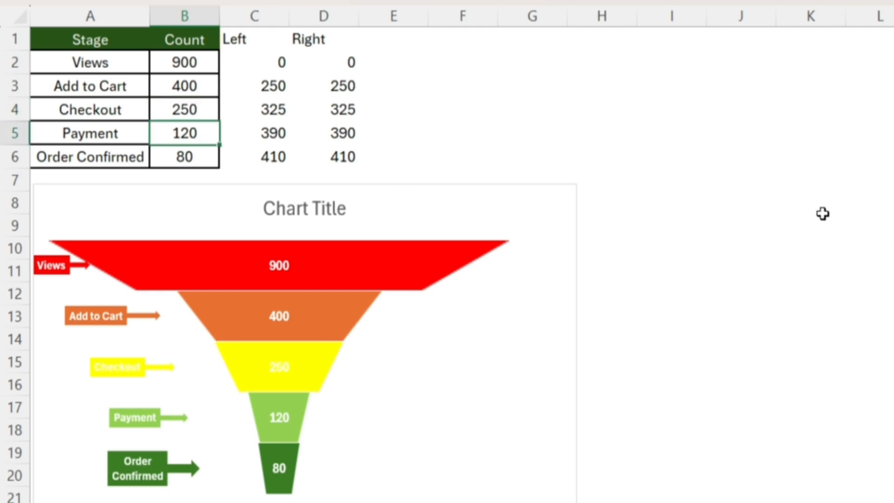
mouse_move(282, 173)
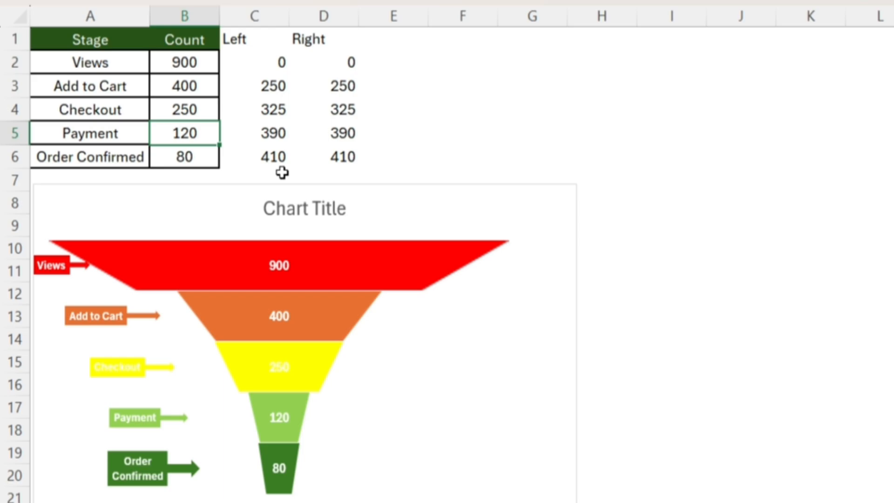
Step: Finish entering the Stage/Count data and select the cell beside the Count header
text(130)
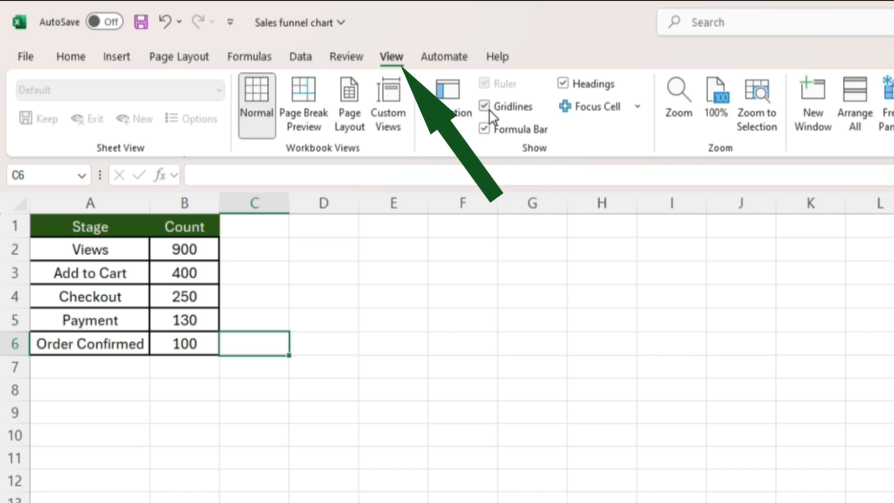
click(71, 56)
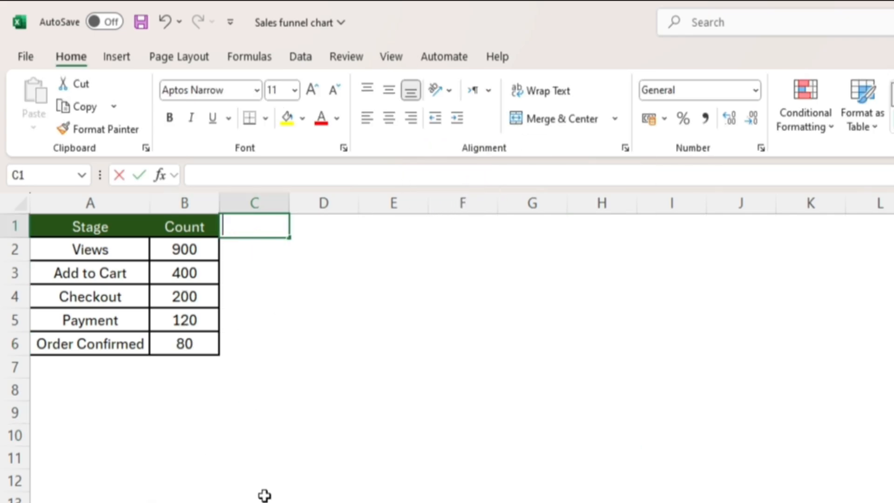
Step: Add Left and Right headers and enter =($B$2-B2)/2 in the first Left cell
text(Left)
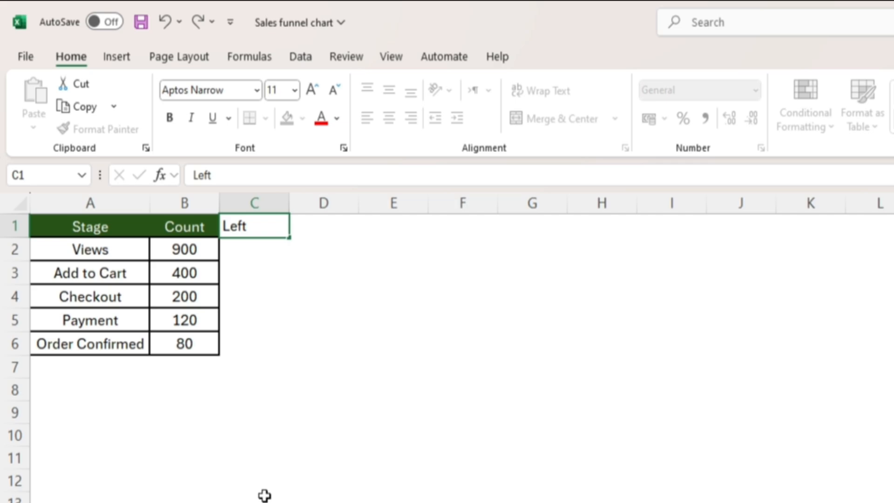
text(Right)
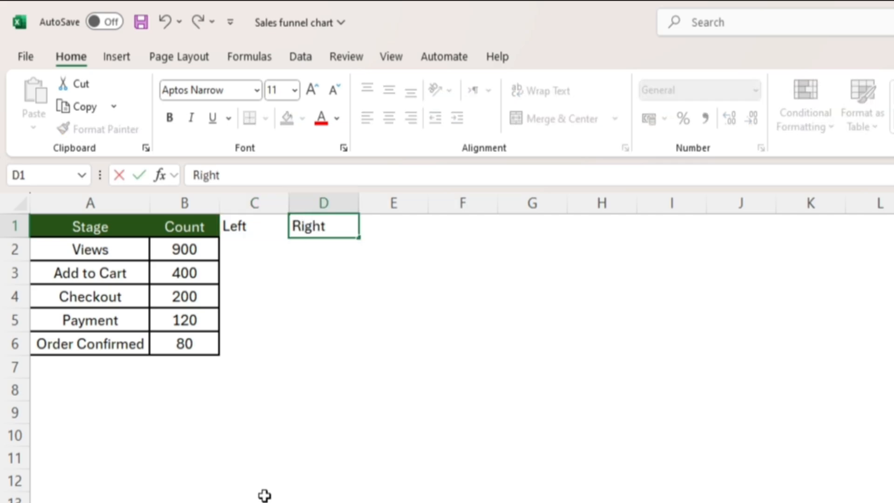
click(254, 249)
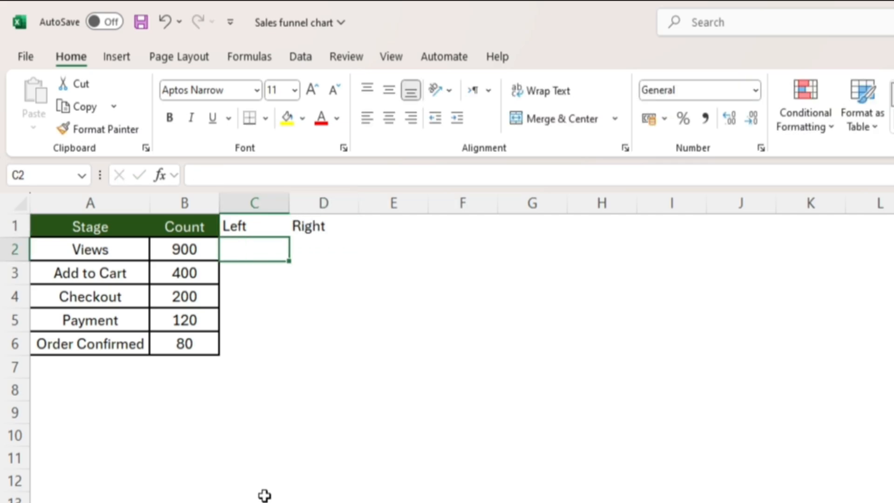
text(=()
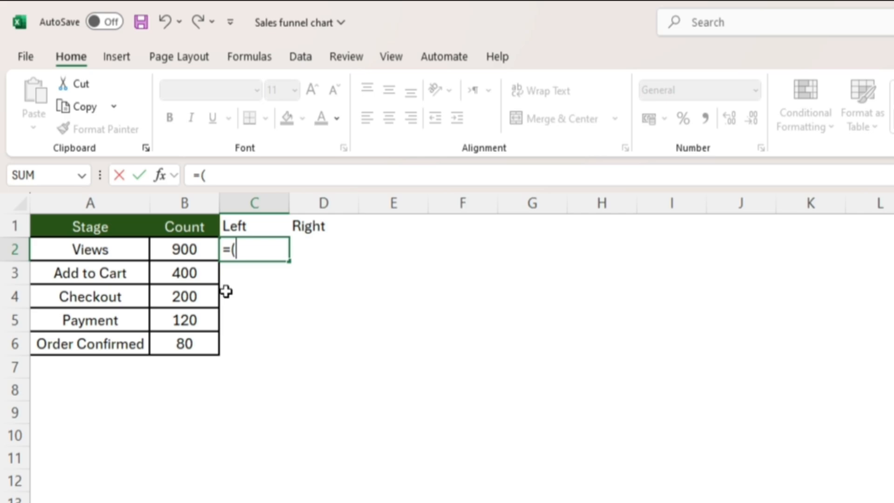
click(184, 249)
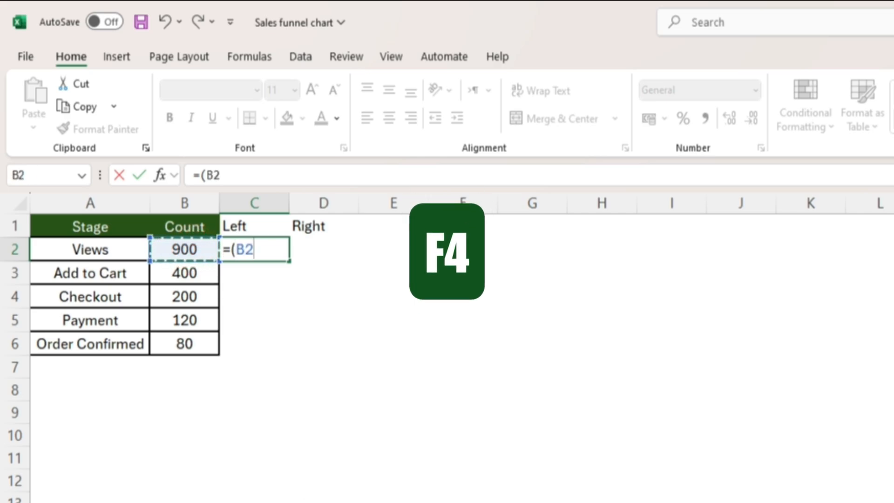
key(f4)
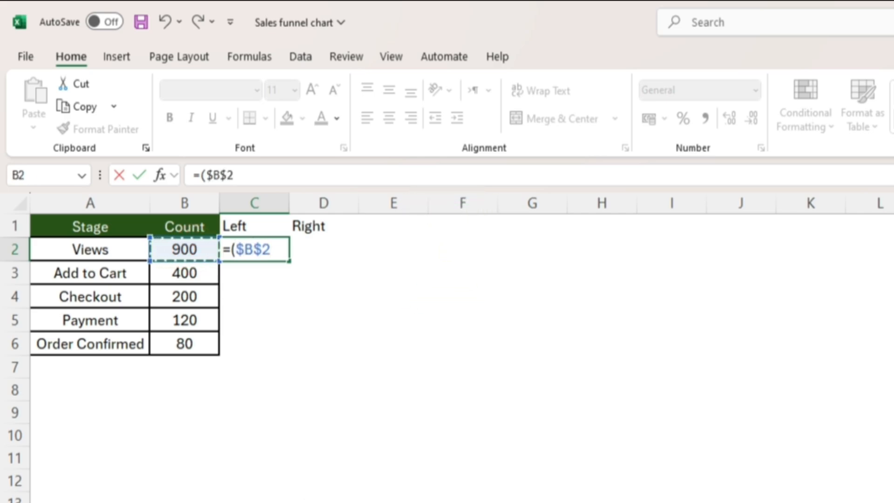
text(-)
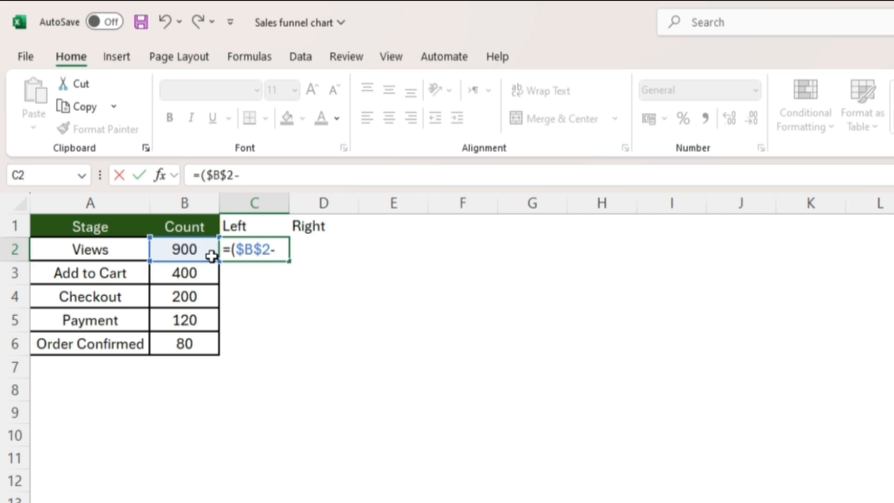
click(183, 248)
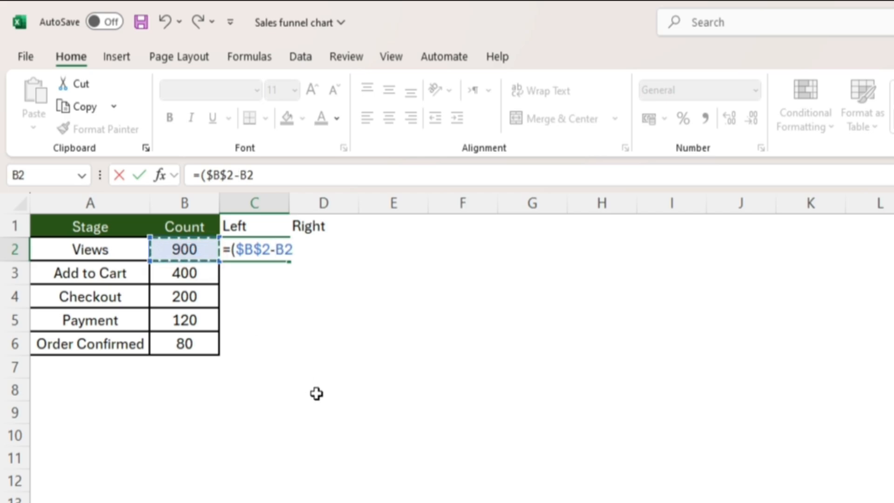
text()/2)
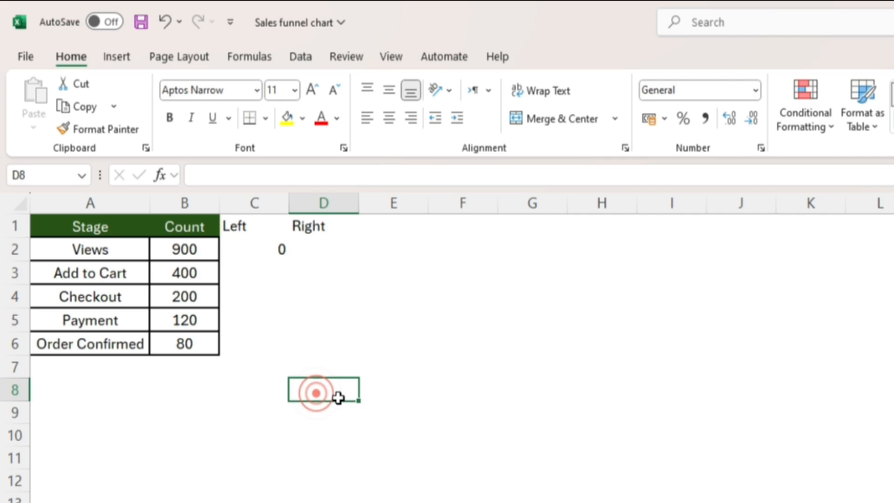
click(248, 248)
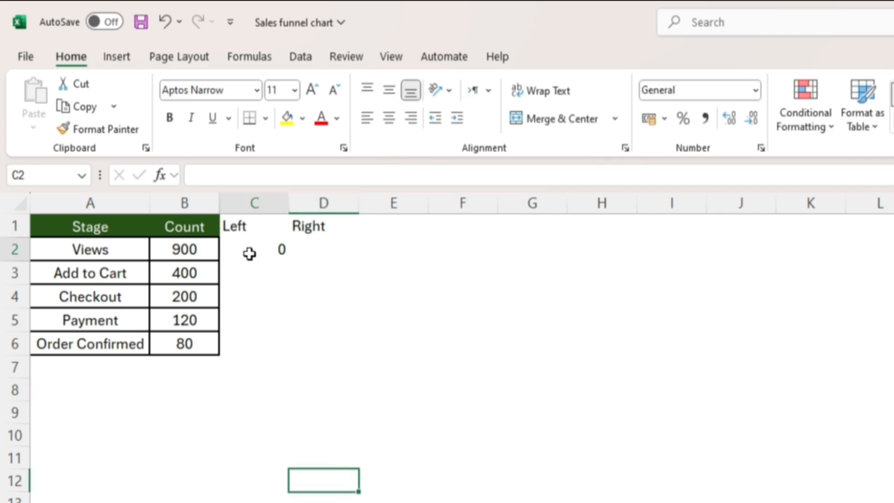
Step: Make the first Right cell equal the first Left value
click(253, 249)
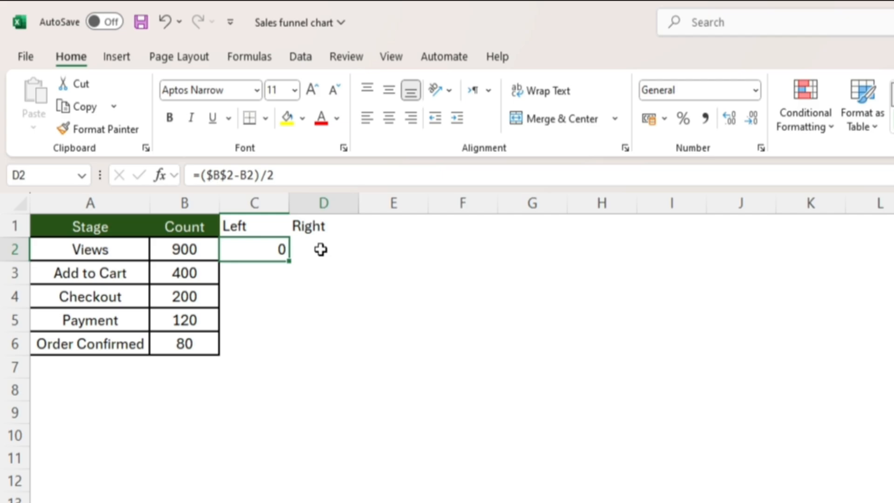
text(=)
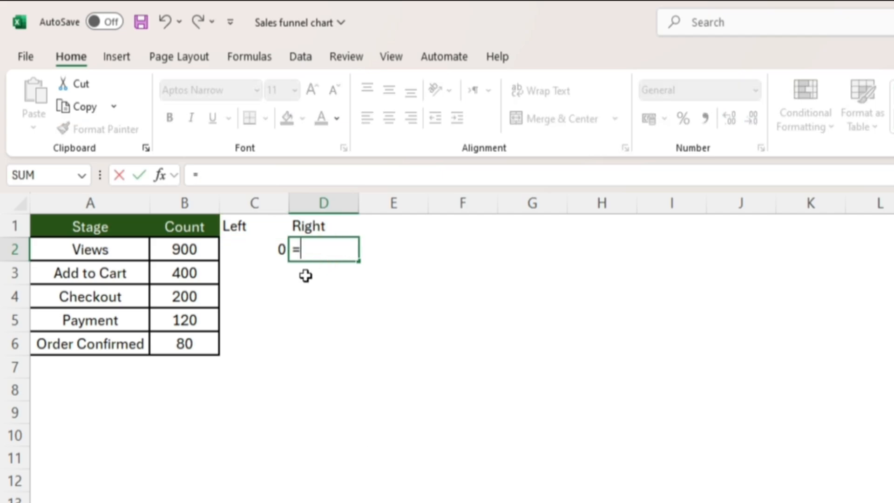
key(Return)
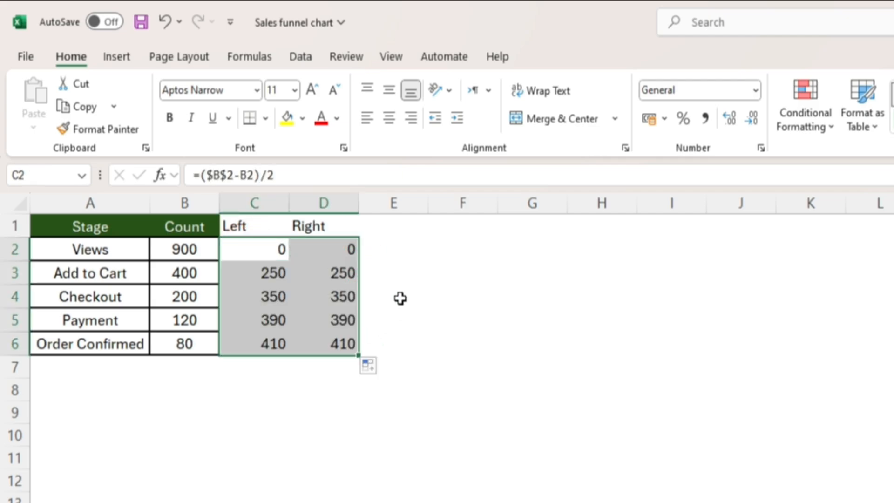
Step: Select the Stage, Count, Left and Right table and insert a Stacked Bar chart
click(324, 343)
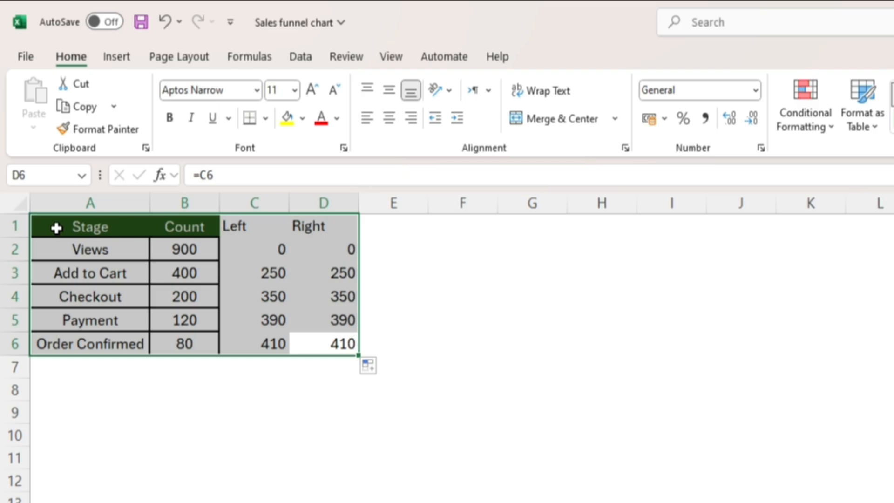
click(117, 57)
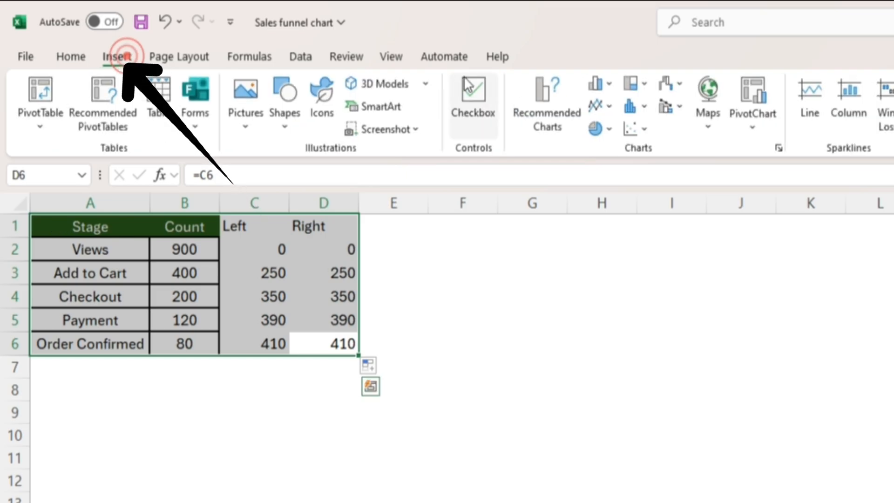
click(595, 83)
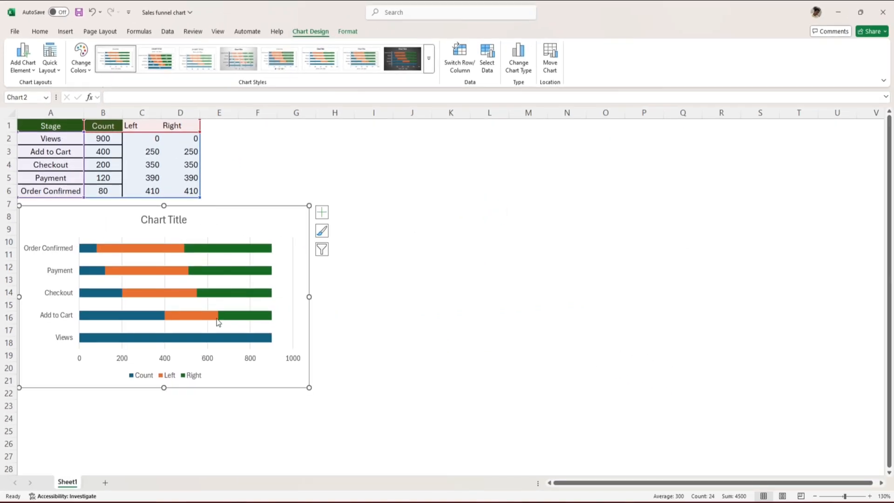
Step: Remove the legend, gridlines and horizontal value axis from the chart
click(321, 211)
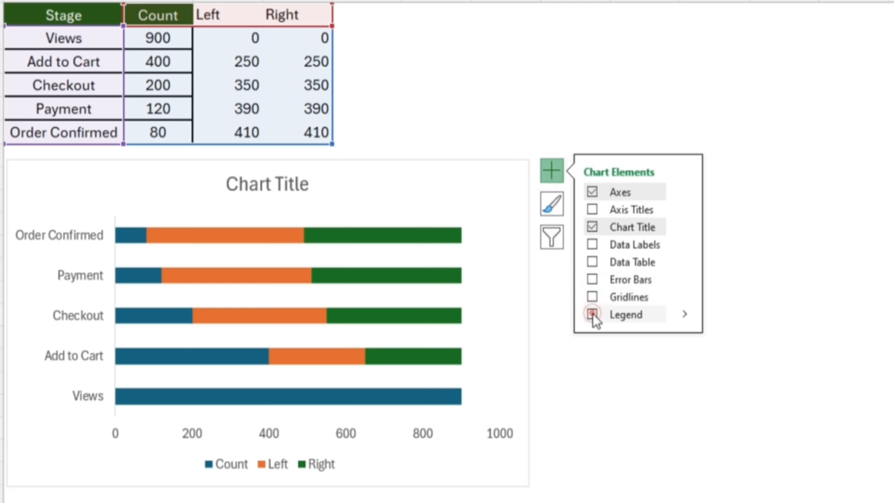
click(592, 315)
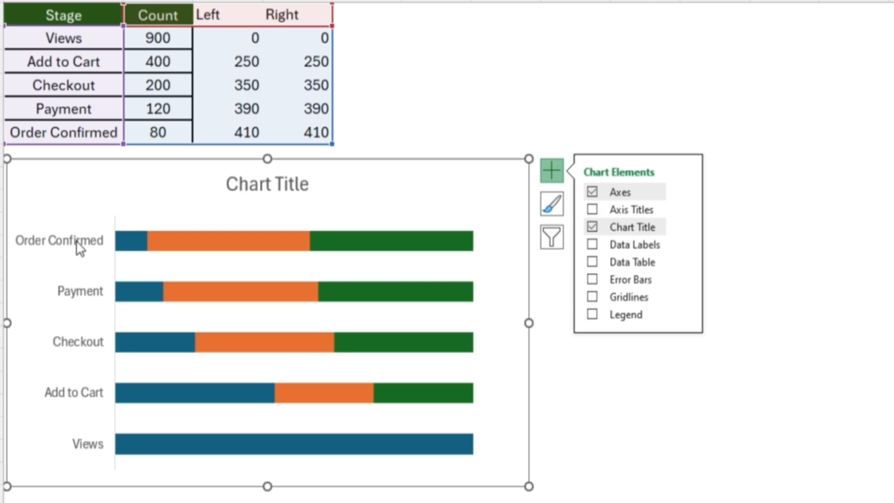
click(550, 170)
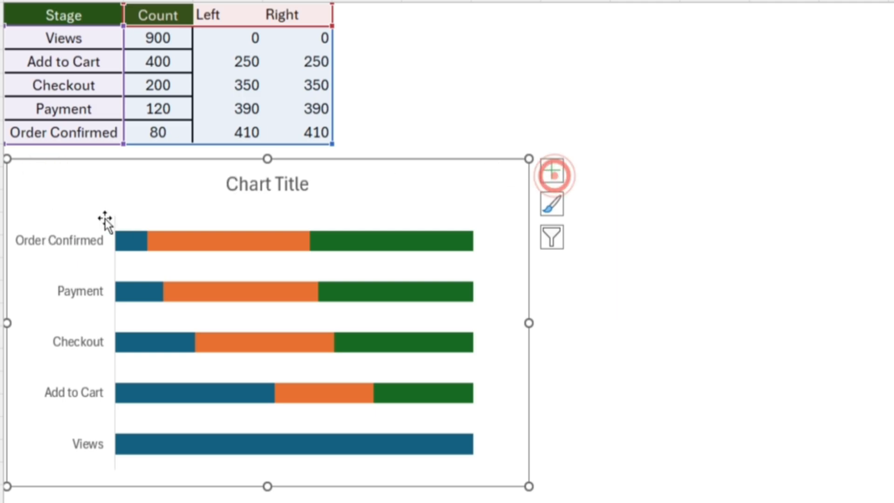
Step: Tick Categories in reverse order on the stage axis so Views is on top
right_click(102, 222)
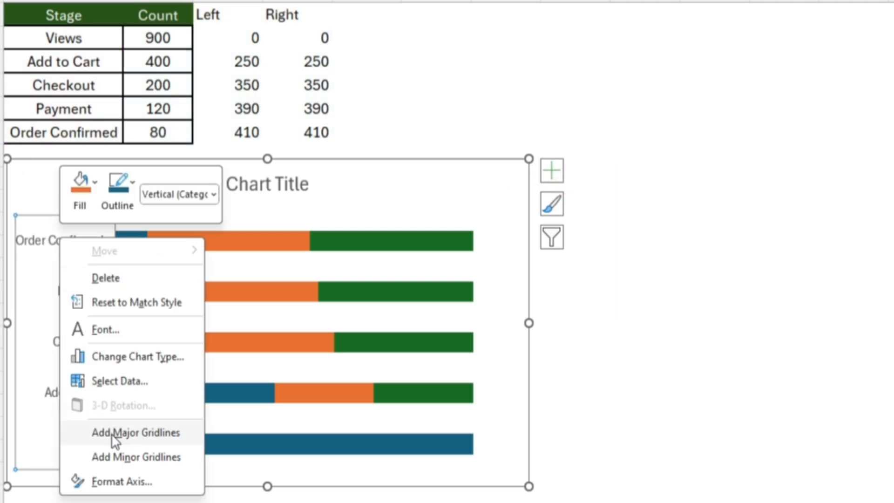
click(122, 481)
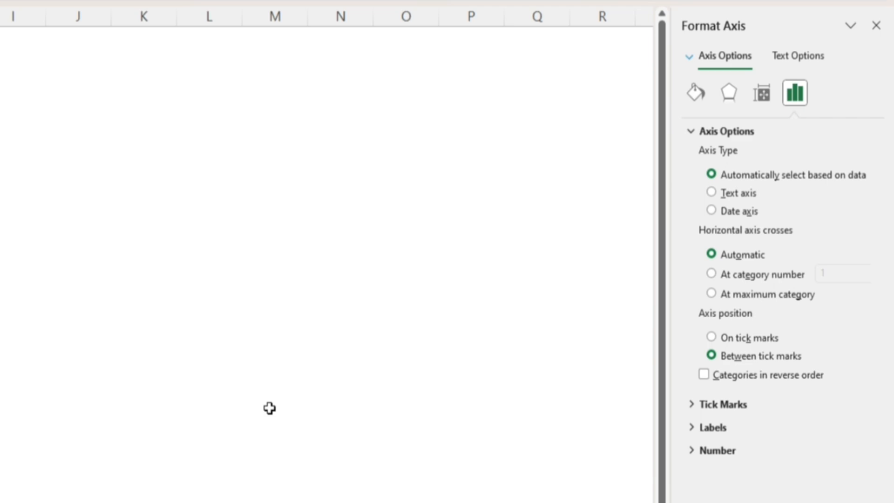
mouse_move(704, 376)
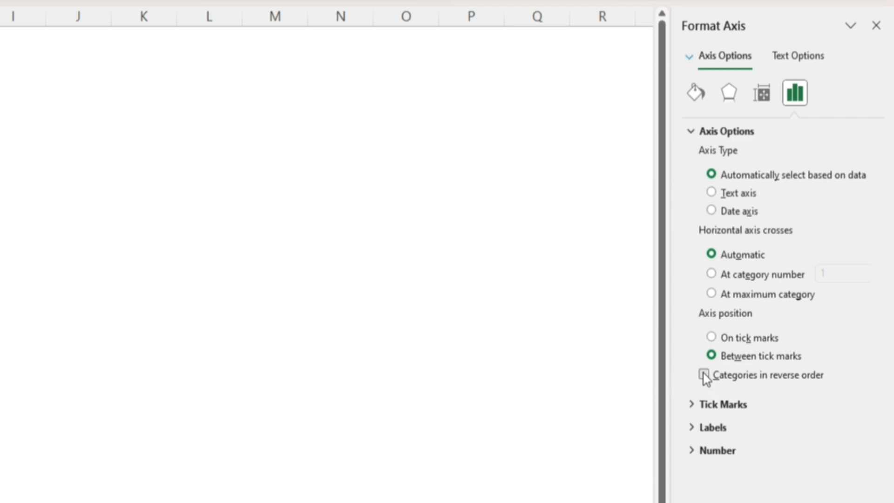
click(704, 375)
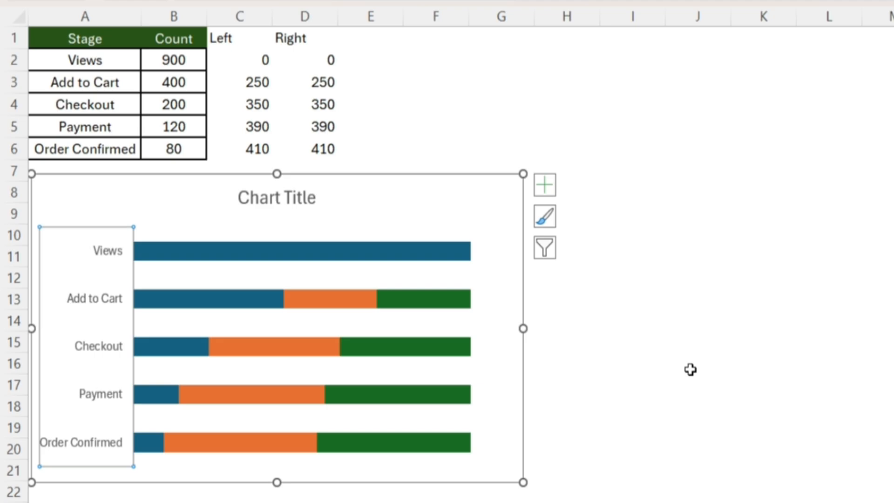
Step: In Select Data, move the Left series above Count in the legend entries
right_click(303, 248)
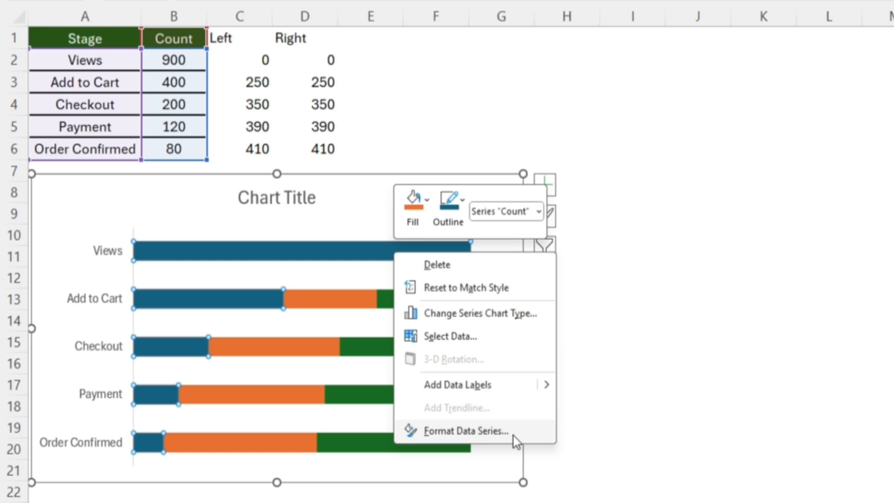
click(450, 336)
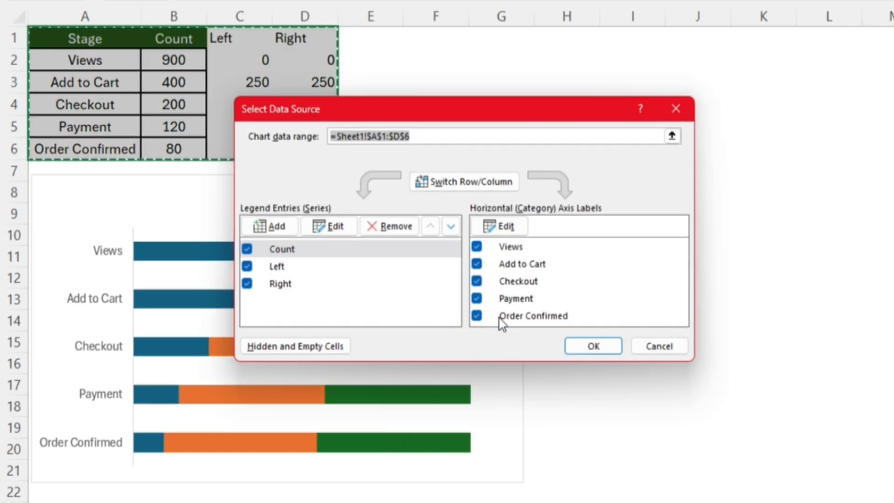
click(279, 266)
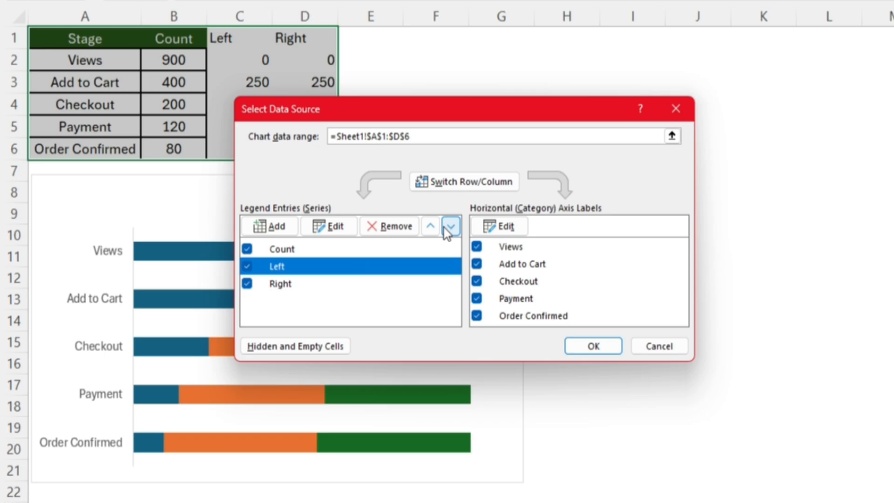
click(591, 345)
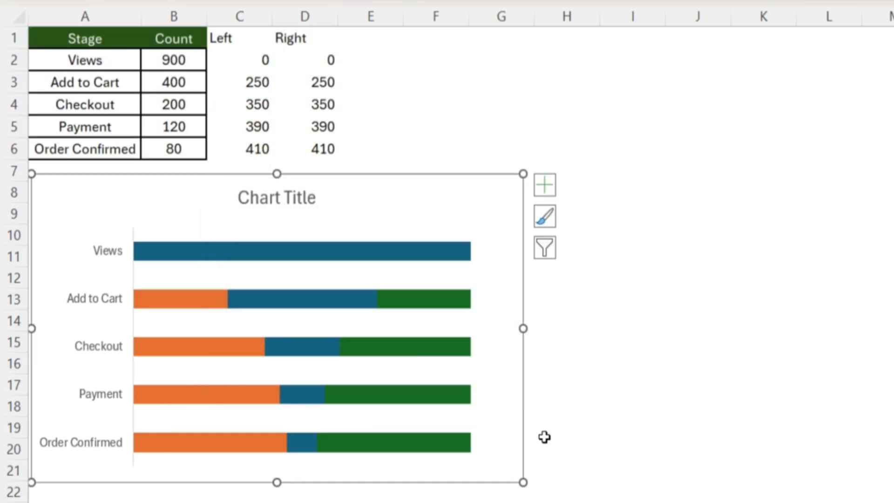
Step: Set the series gap width to 0% and give the Left and Right bars no fill
right_click(296, 251)
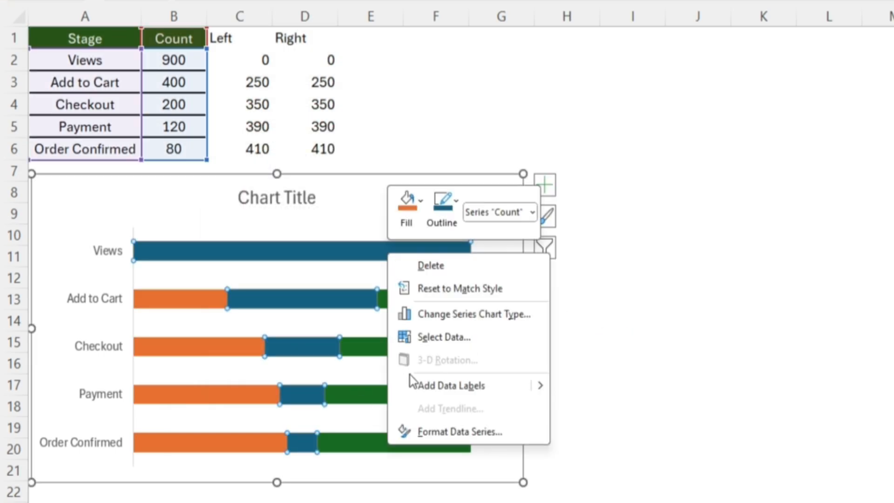
click(460, 432)
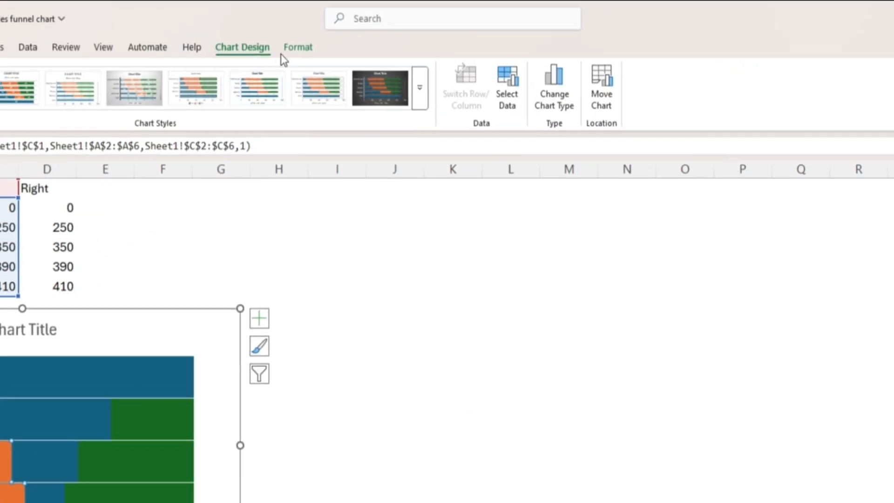
click(370, 69)
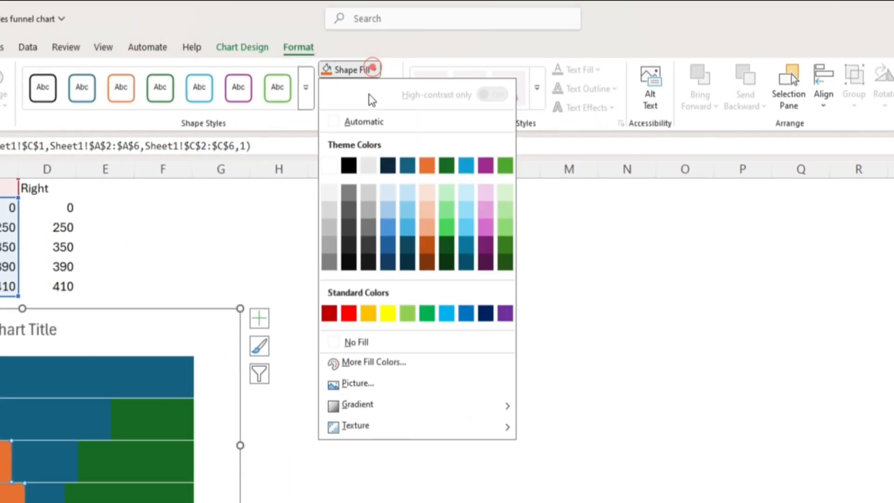
click(356, 342)
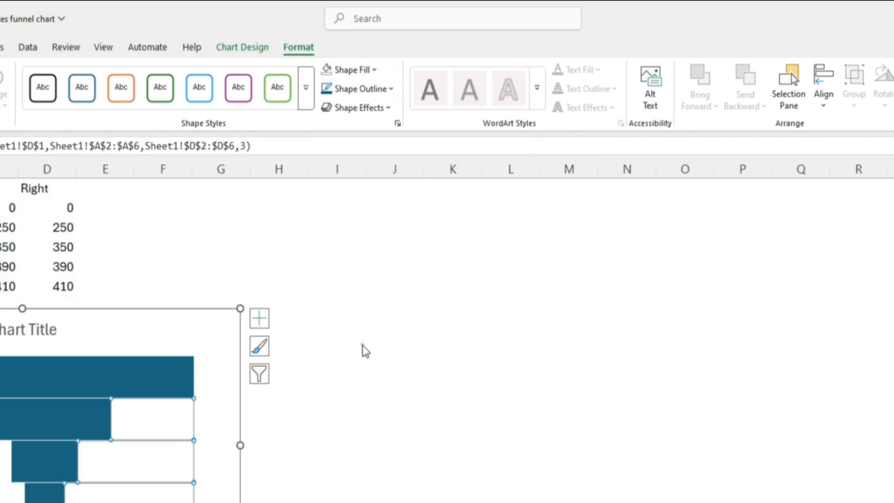
click(559, 247)
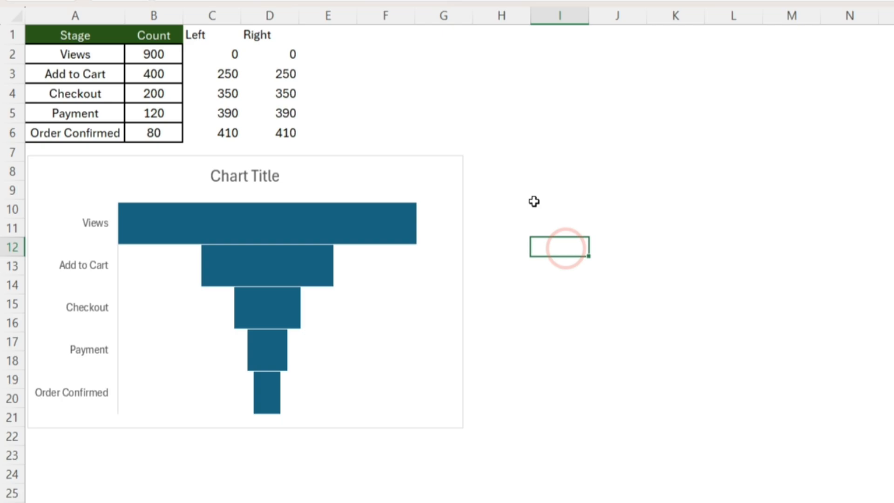
Step: Insert a trapezoid shape and flip it vertically
click(97, 46)
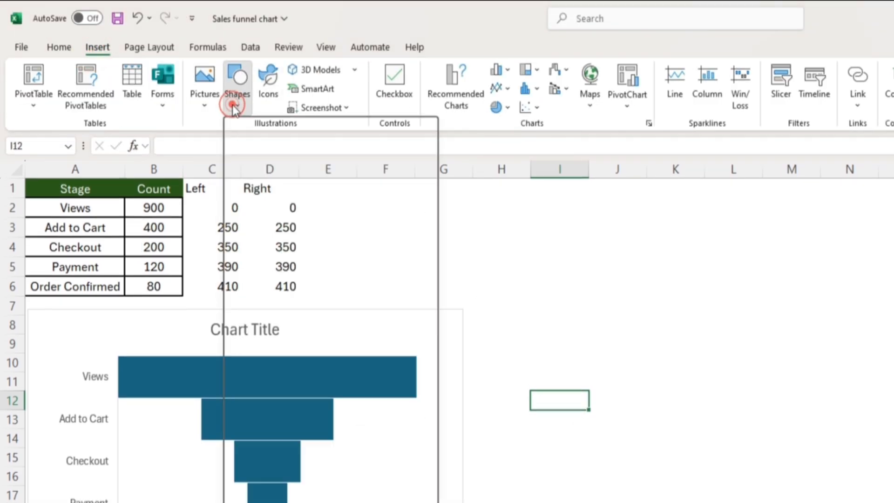
click(236, 85)
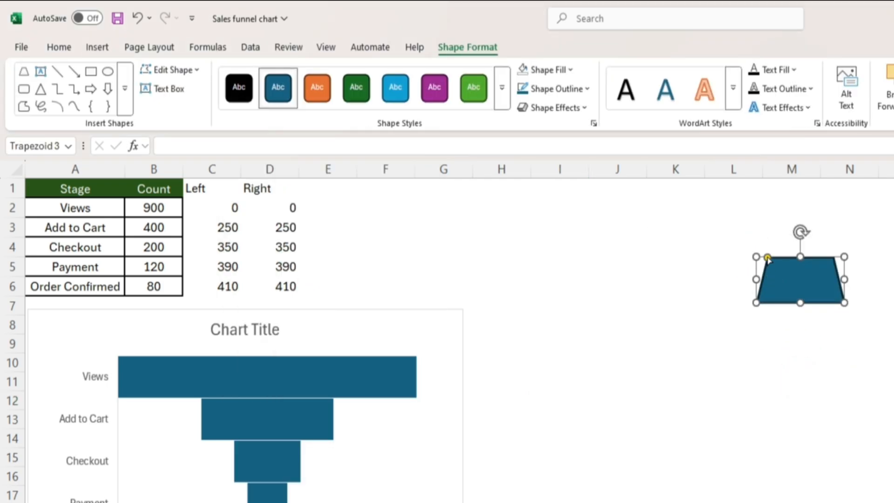
scroll(right, 3)
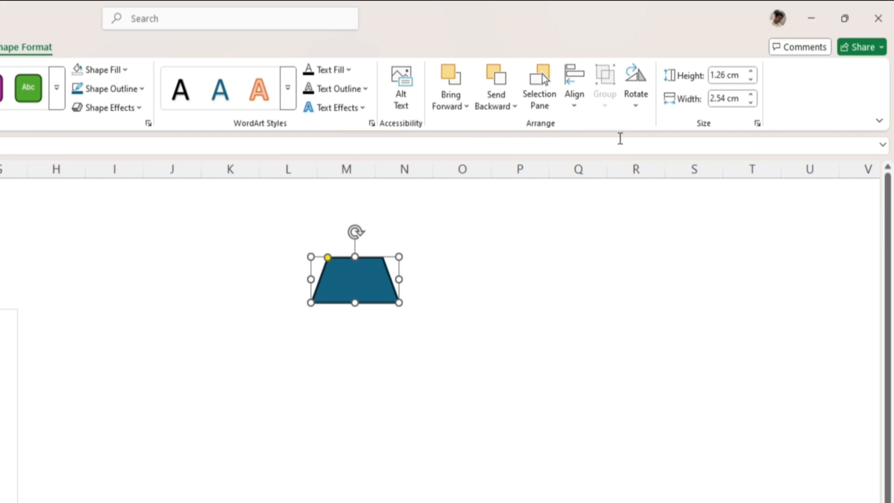
click(635, 86)
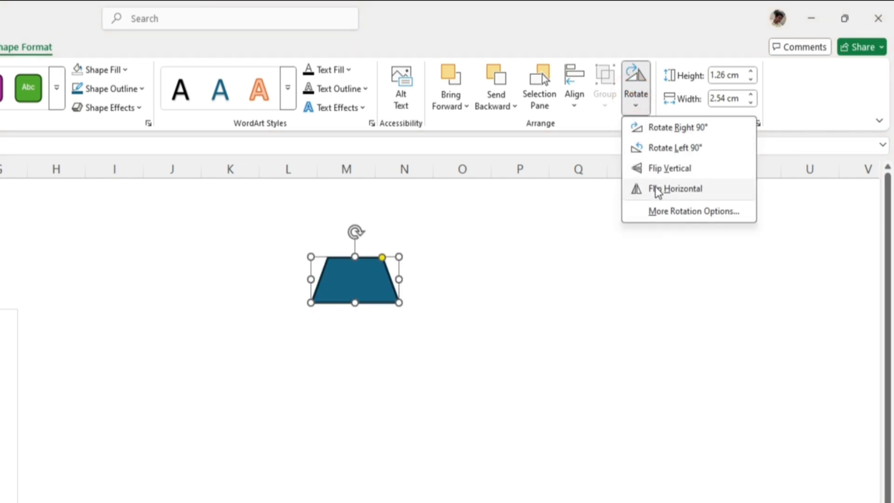
click(668, 168)
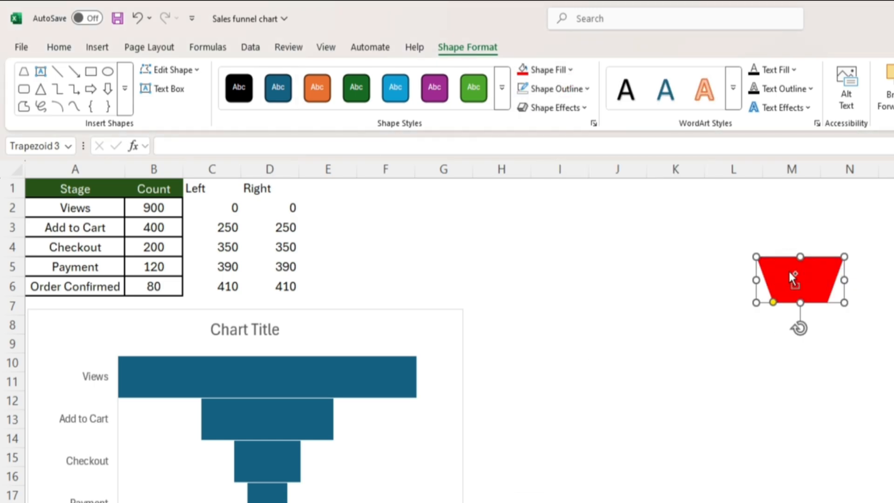
mouse_move(342, 374)
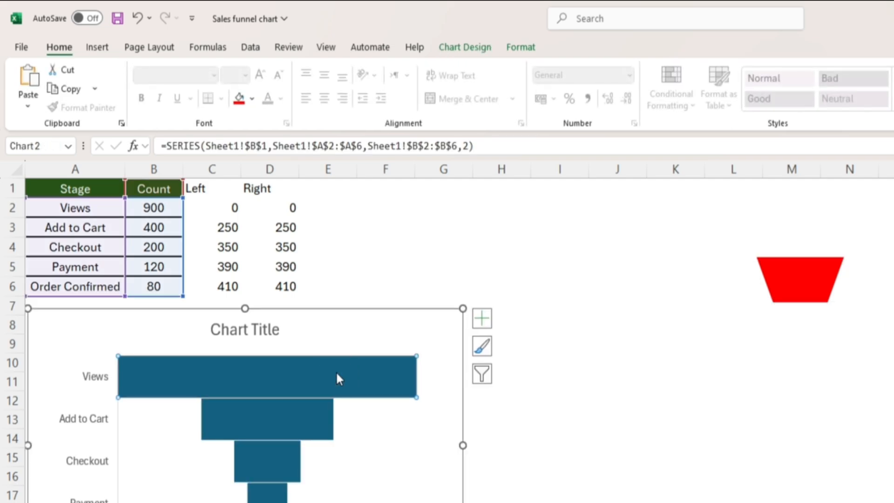
Step: Fill the trapezoid shape dark green for the Order Confirmed stage
click(800, 278)
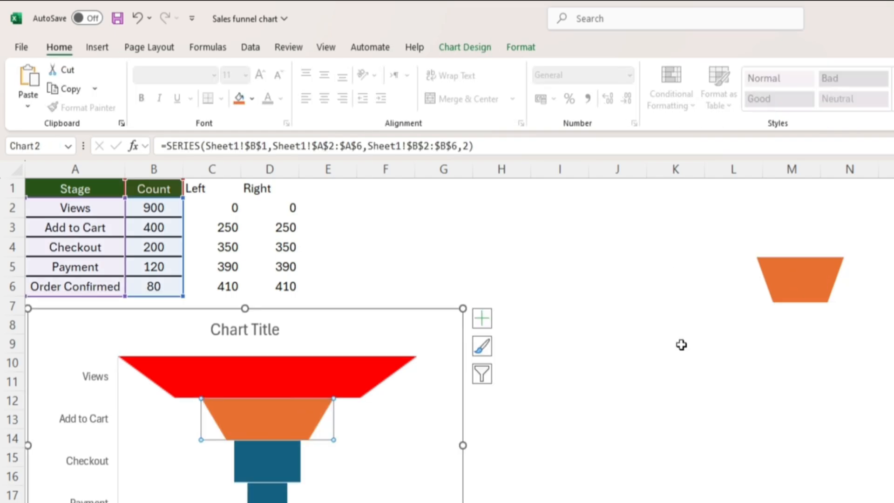
click(799, 277)
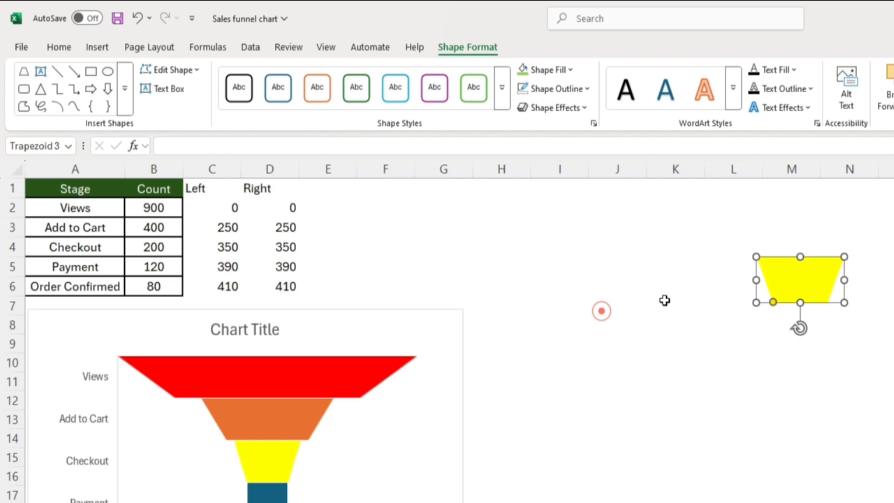
click(547, 69)
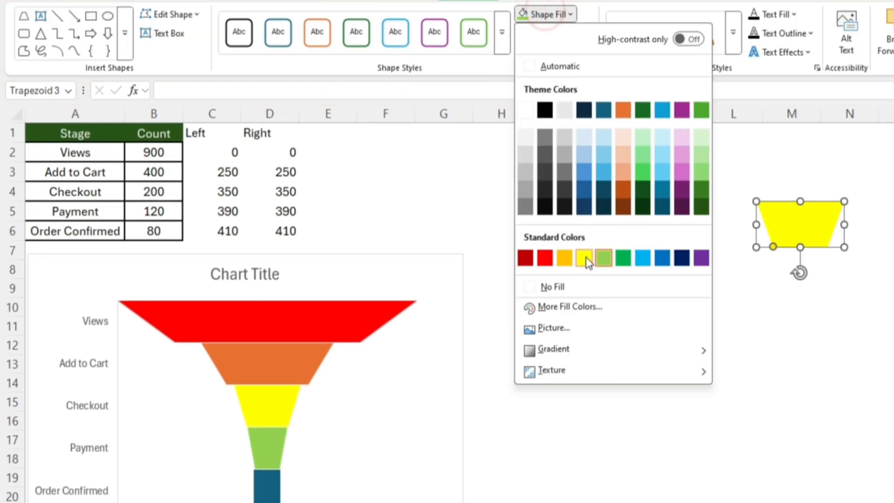
click(622, 257)
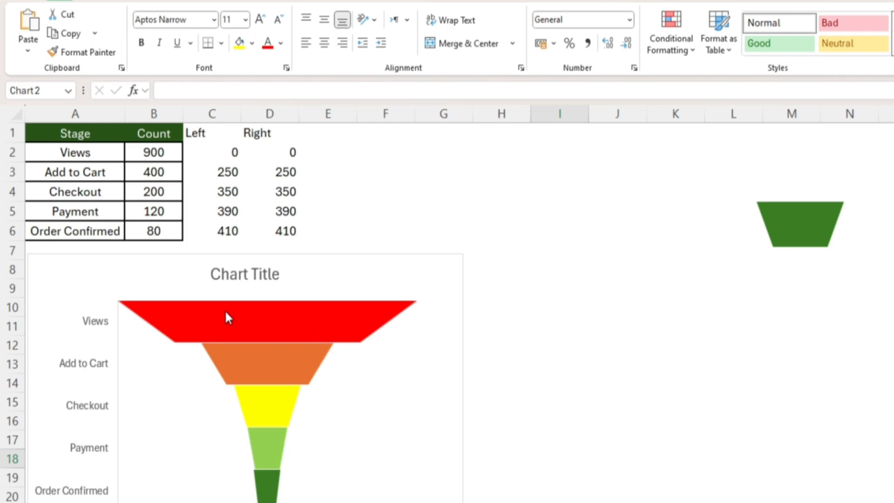
Step: Add data labels to the funnel bars and make them white and bold
right_click(229, 318)
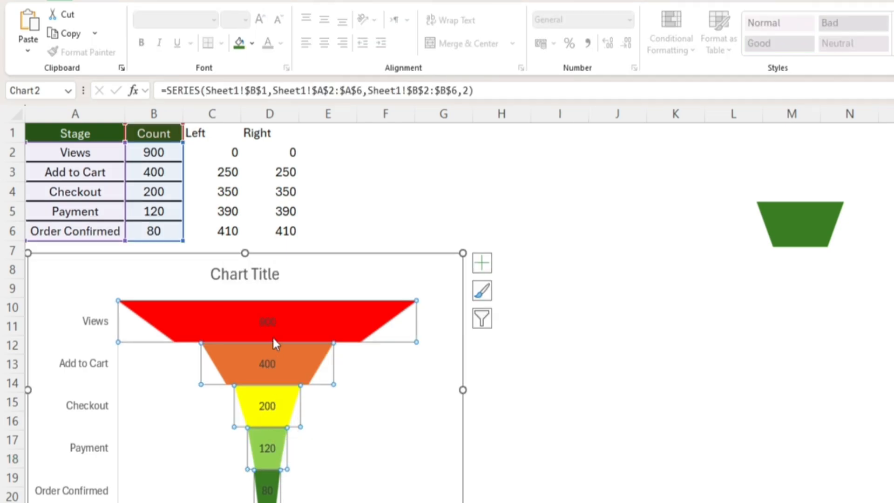
click(280, 43)
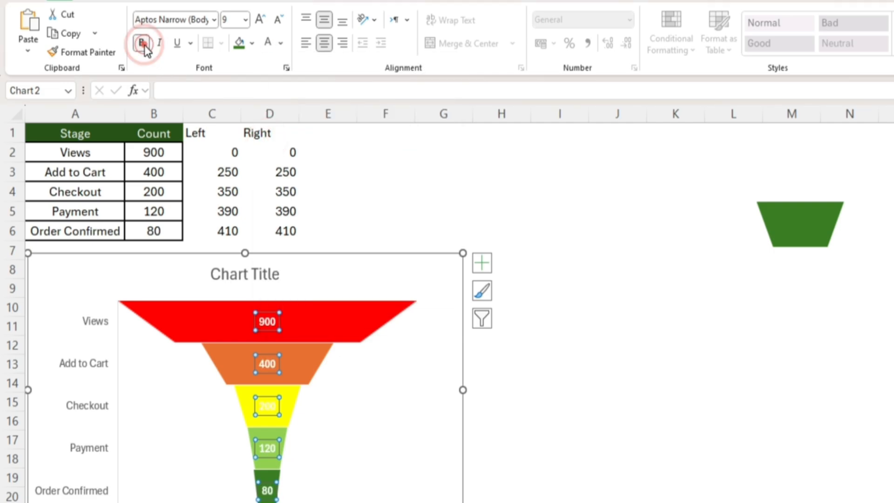
click(153, 152)
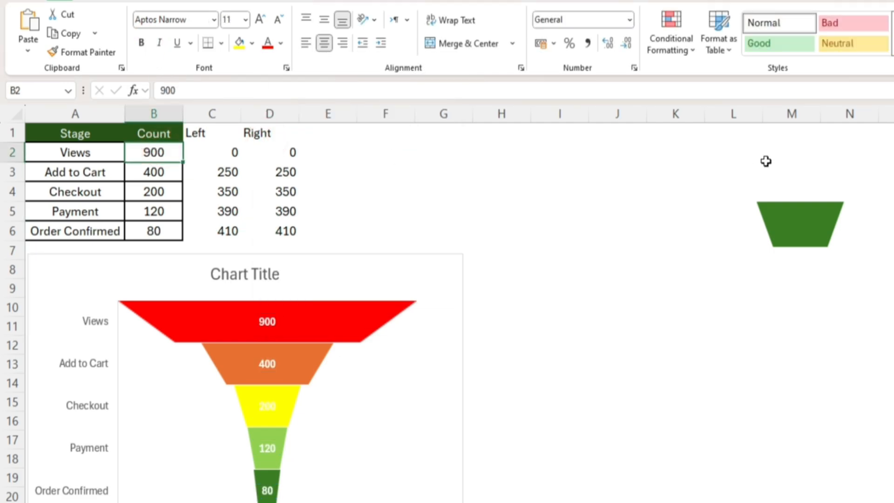
Step: Enter the new Views count of 1000 in B2
text(1000)
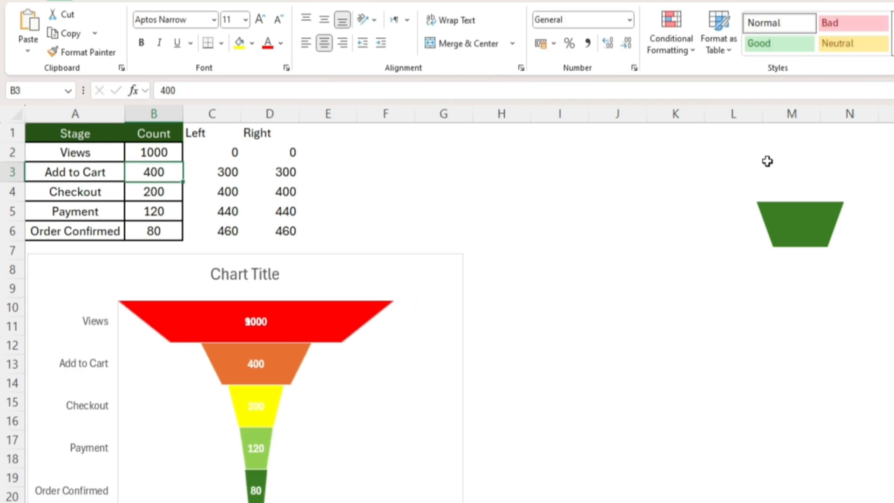
mouse_move(756, 394)
text(350)
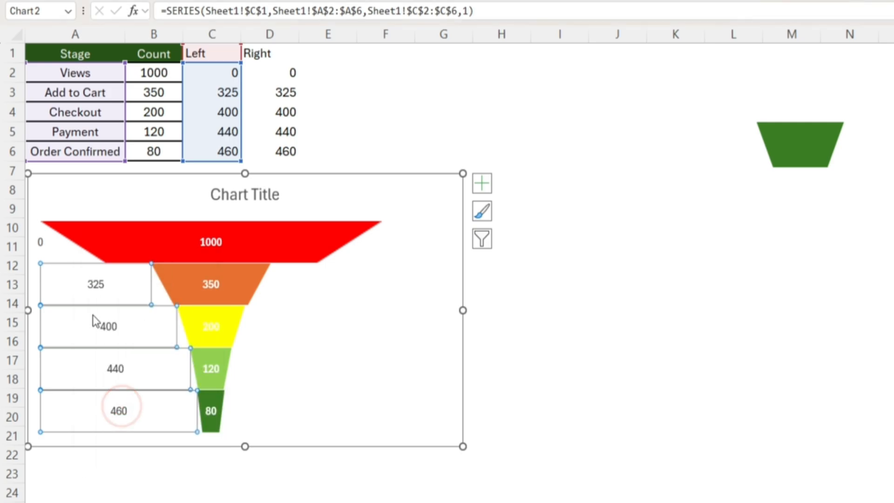
Step: Make the Left series data labels show the stage name instead of the value
right_click(95, 284)
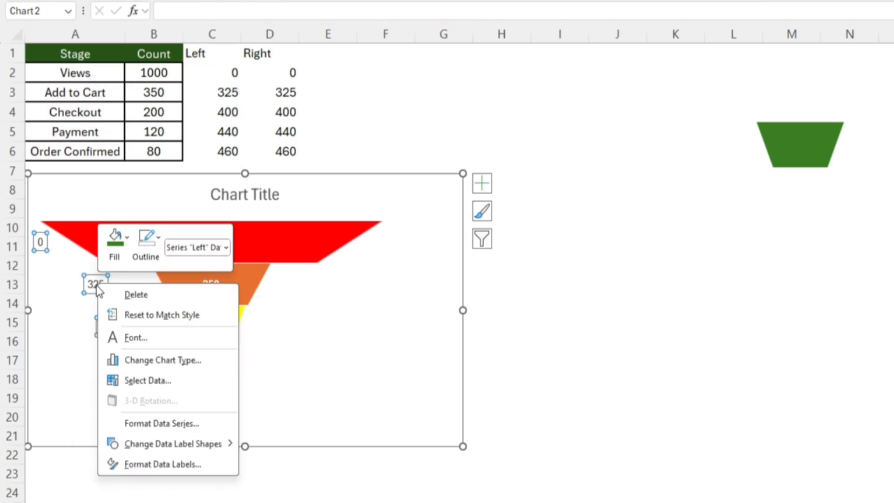
mouse_move(139, 421)
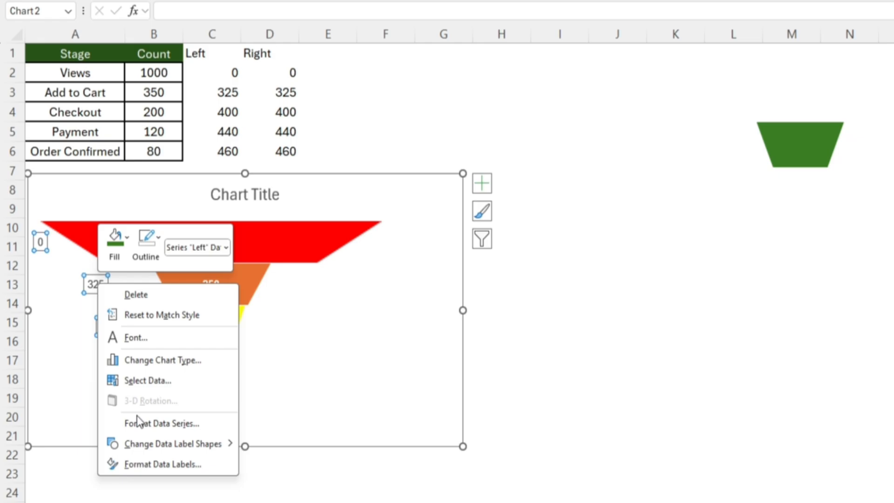
click(162, 464)
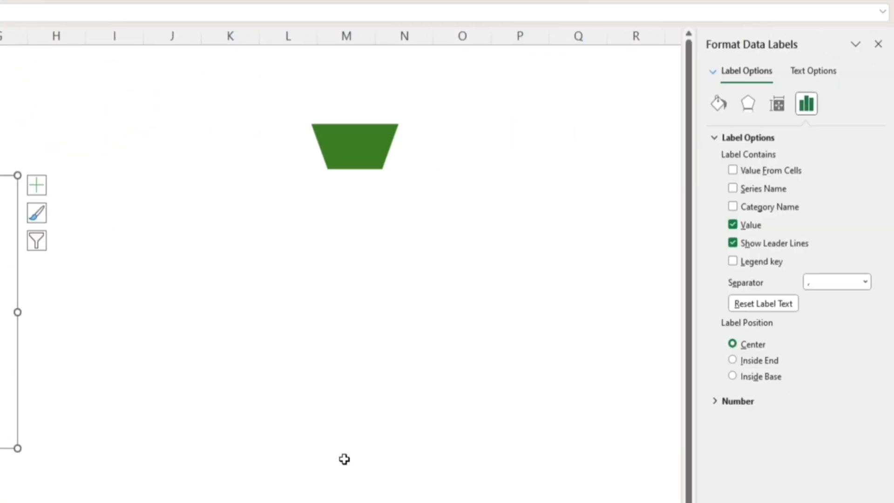
click(732, 206)
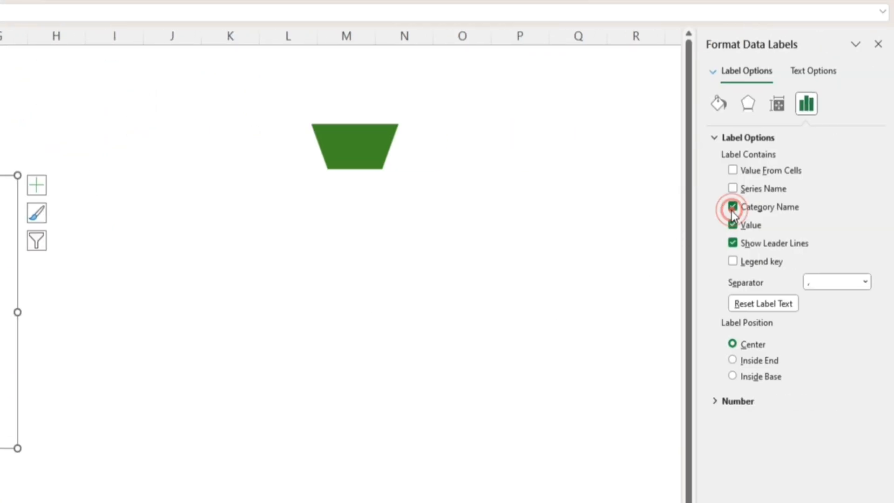
click(733, 206)
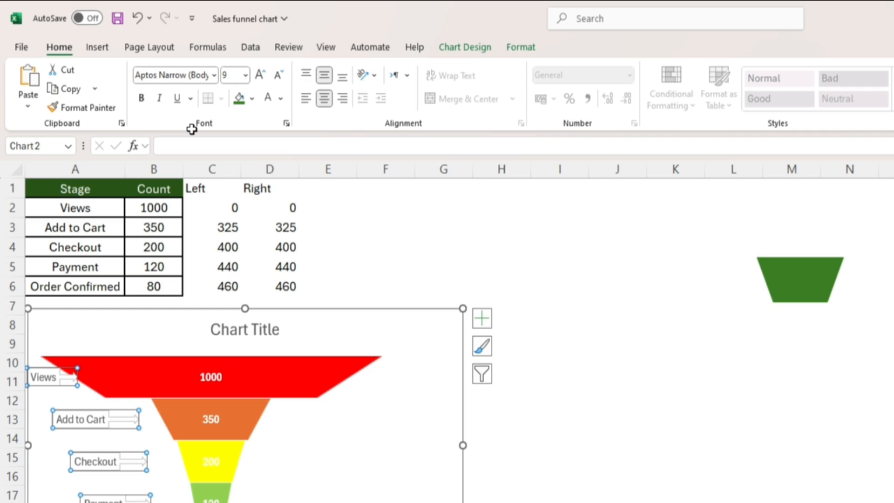
Step: Decrease the stage labels' font size and fill the Checkout arrow label yellow
click(278, 75)
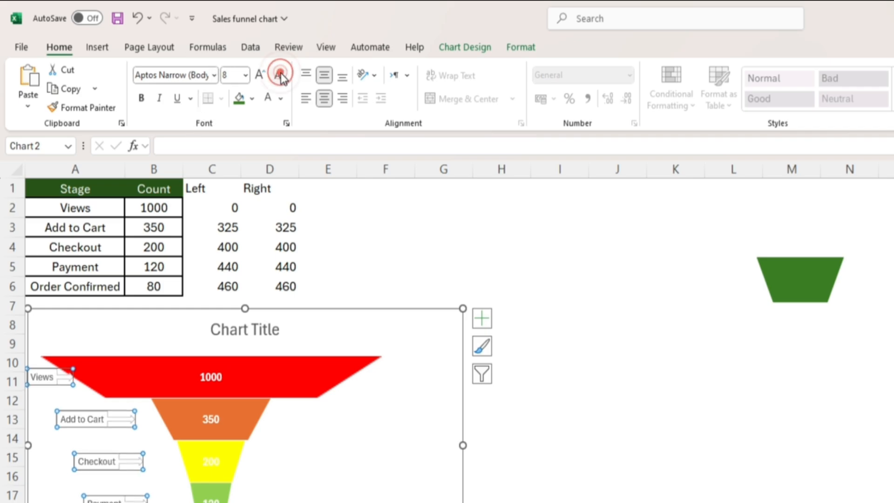
click(279, 75)
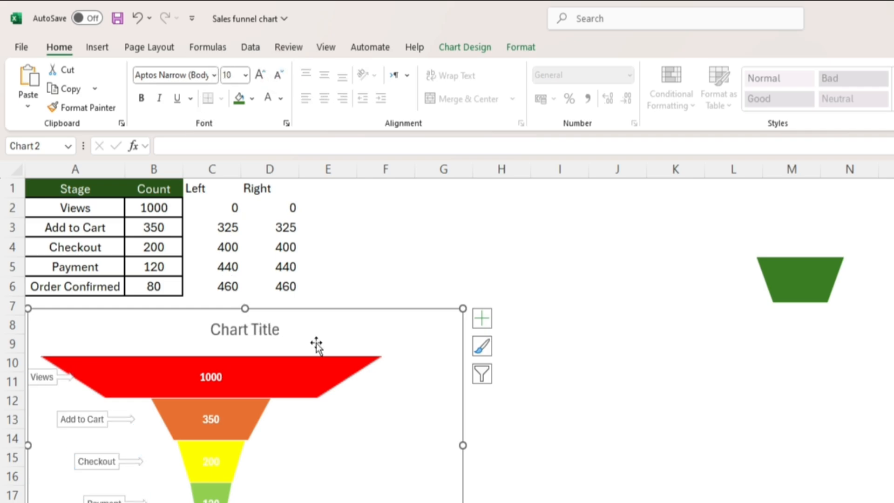
mouse_move(113, 366)
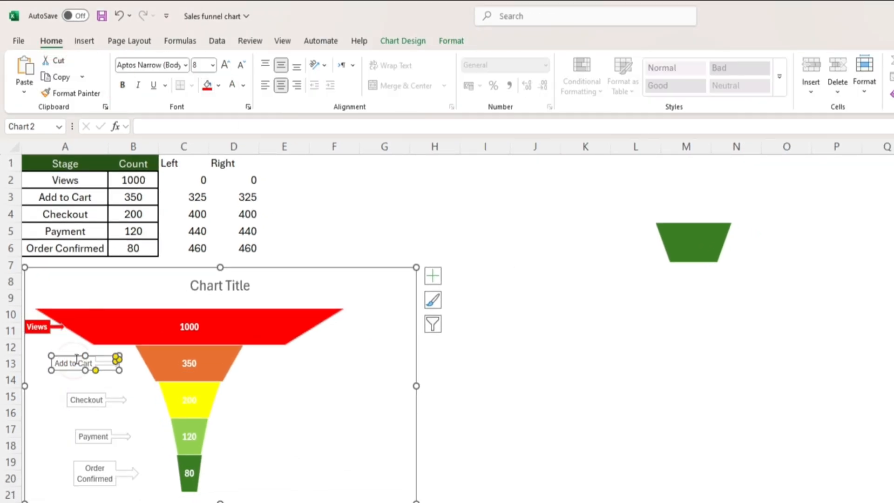
click(86, 399)
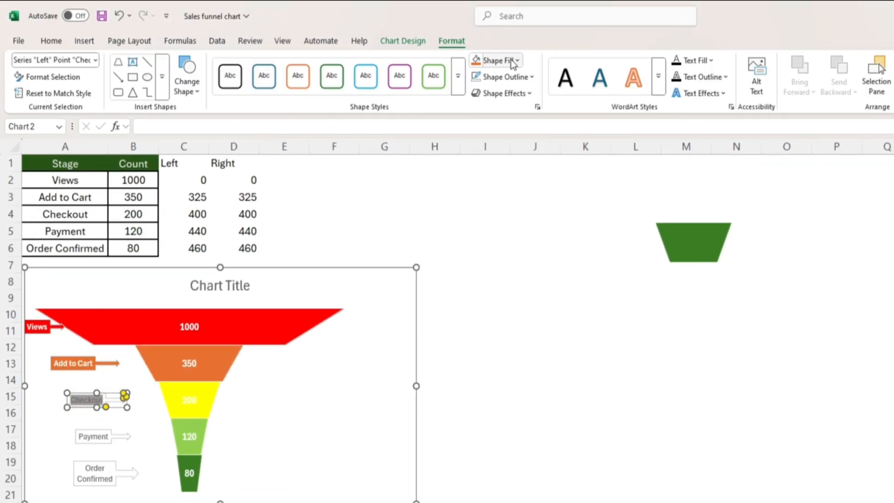
click(93, 436)
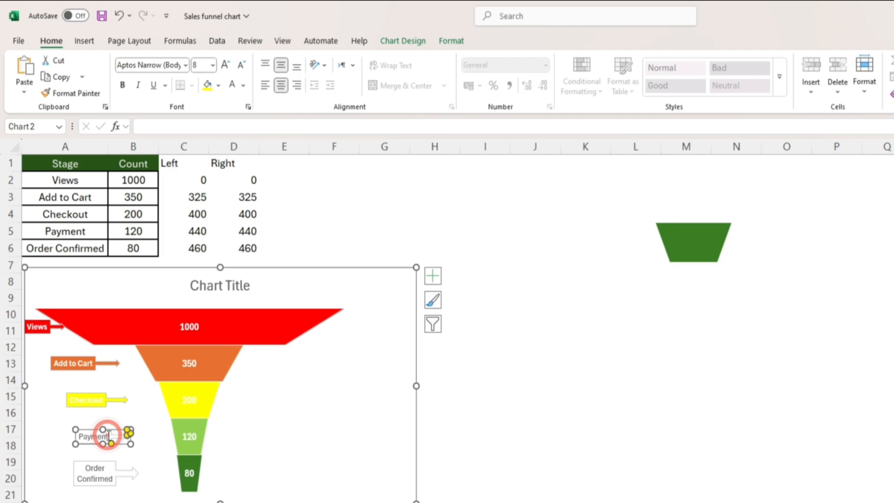
click(94, 473)
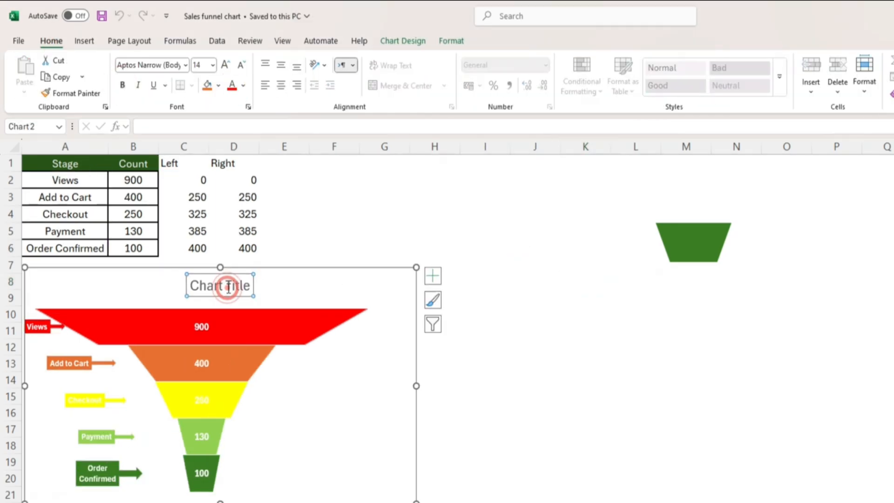
Step: Title the chart 'Sales funnel chart' and bring up the Shape Outline colour choices
text(Sales funnel chart)
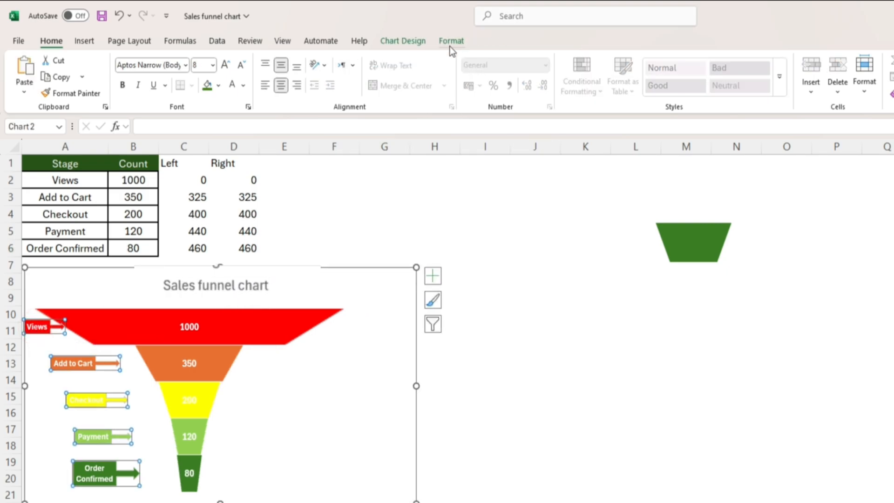
click(451, 41)
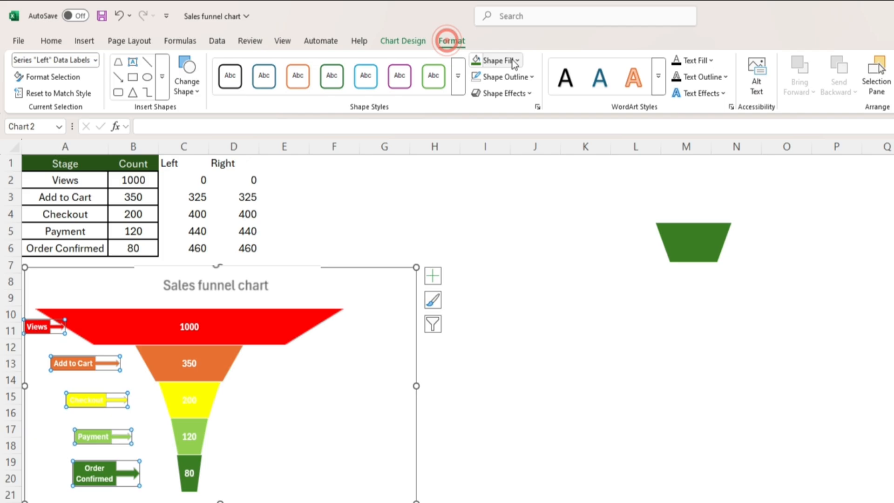
click(502, 76)
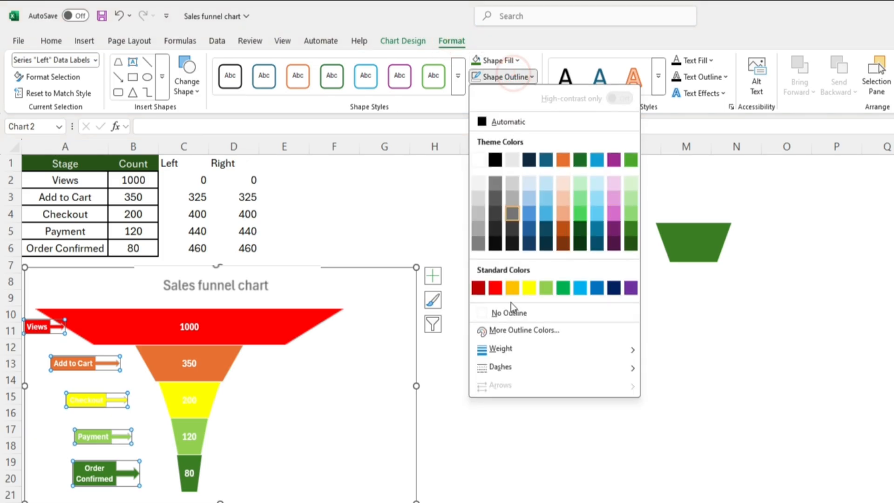